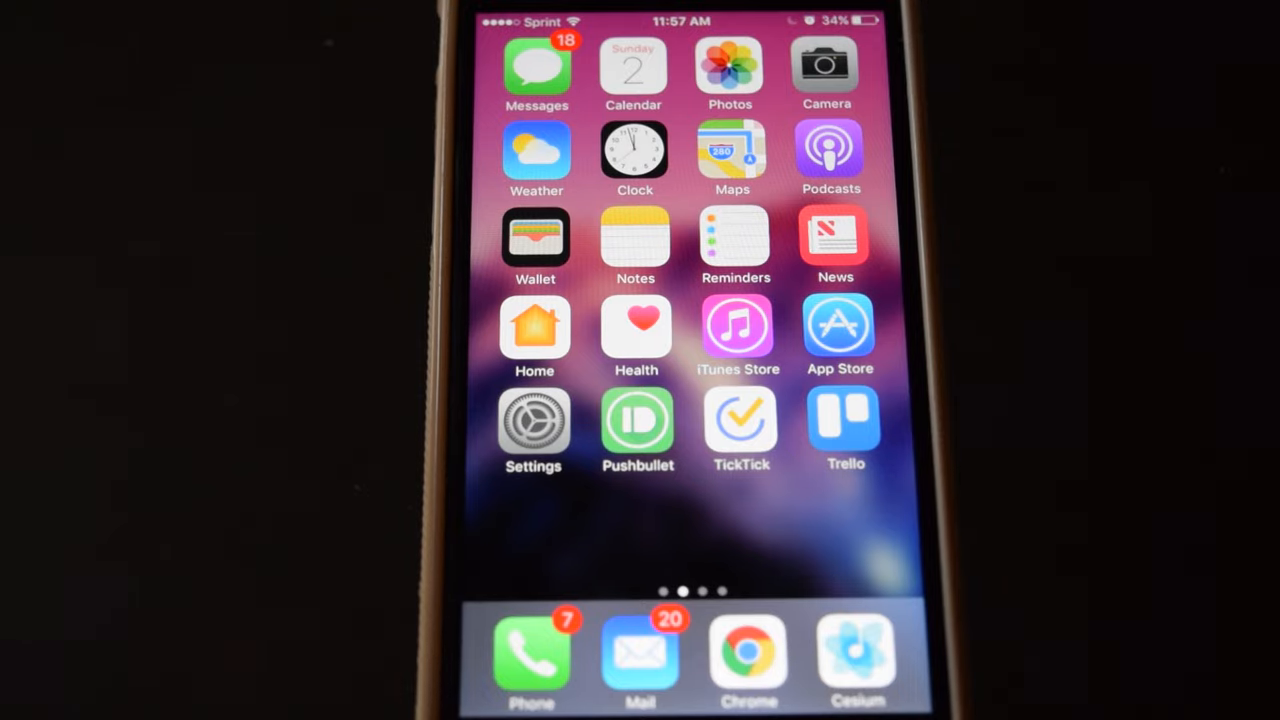
- Start the GBA4iOS install from the haimawan page and confirm it in the alert
scroll(left, 3)
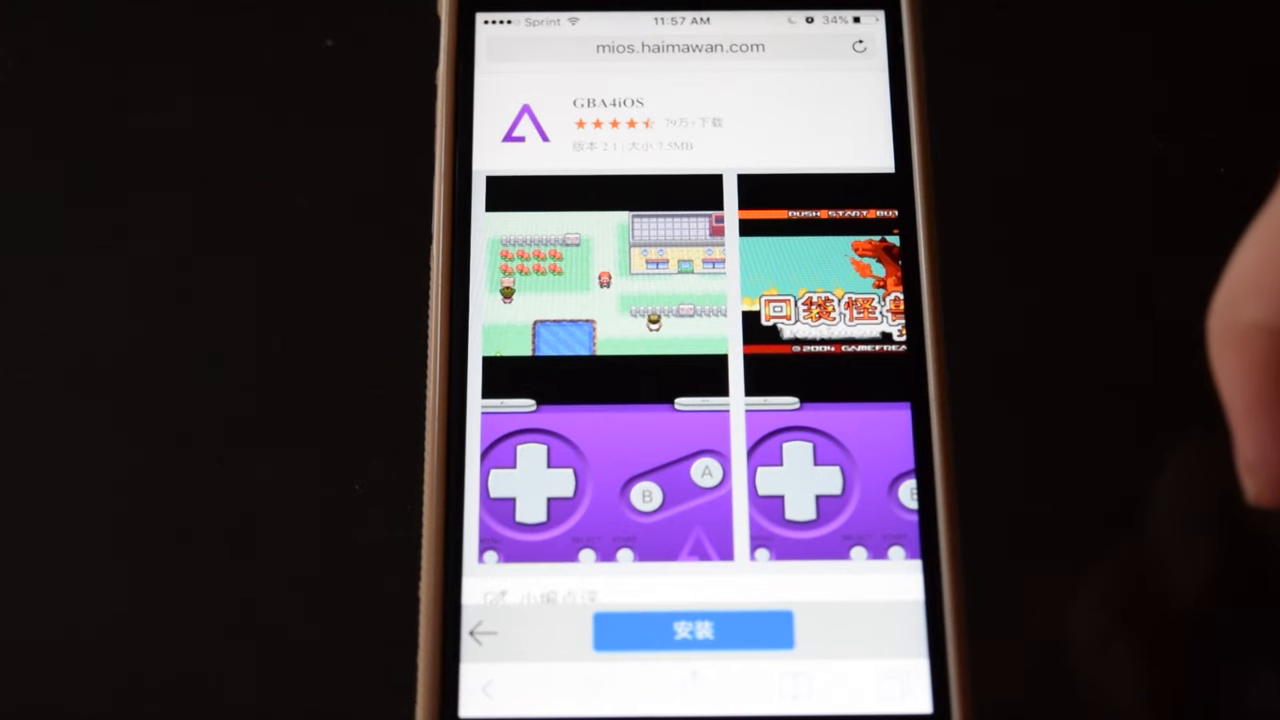
click(692, 630)
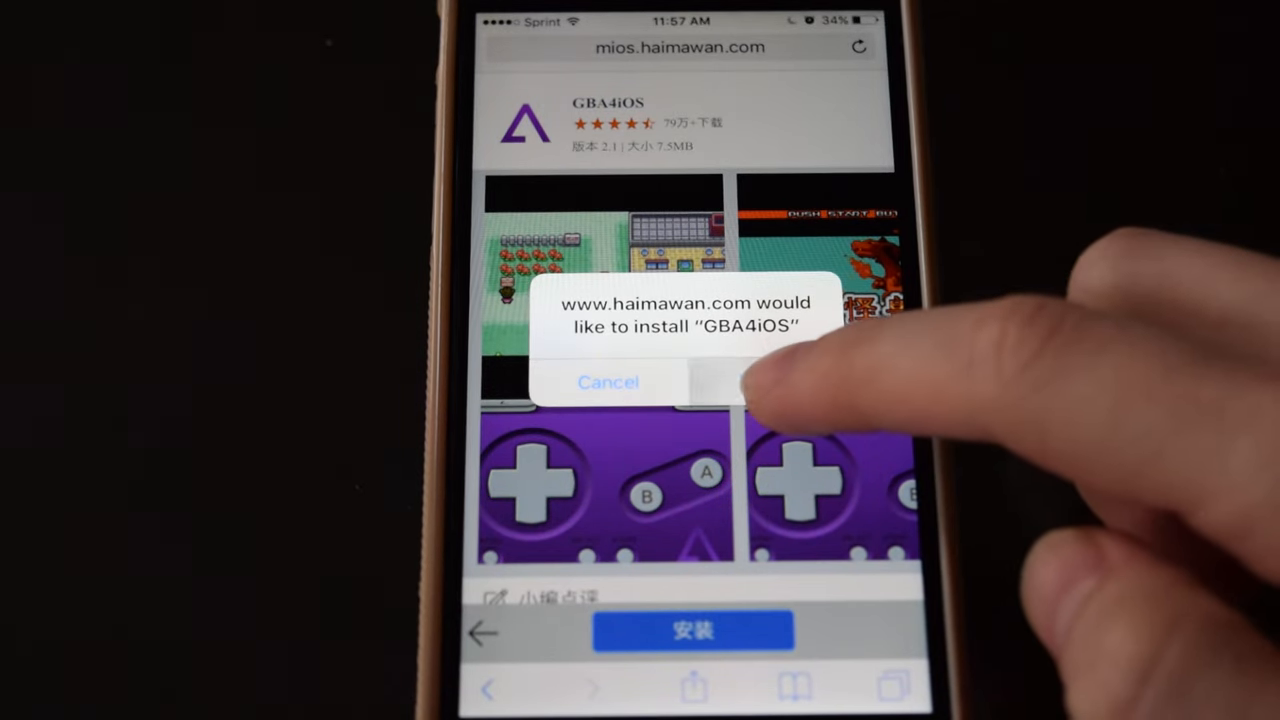
click(760, 382)
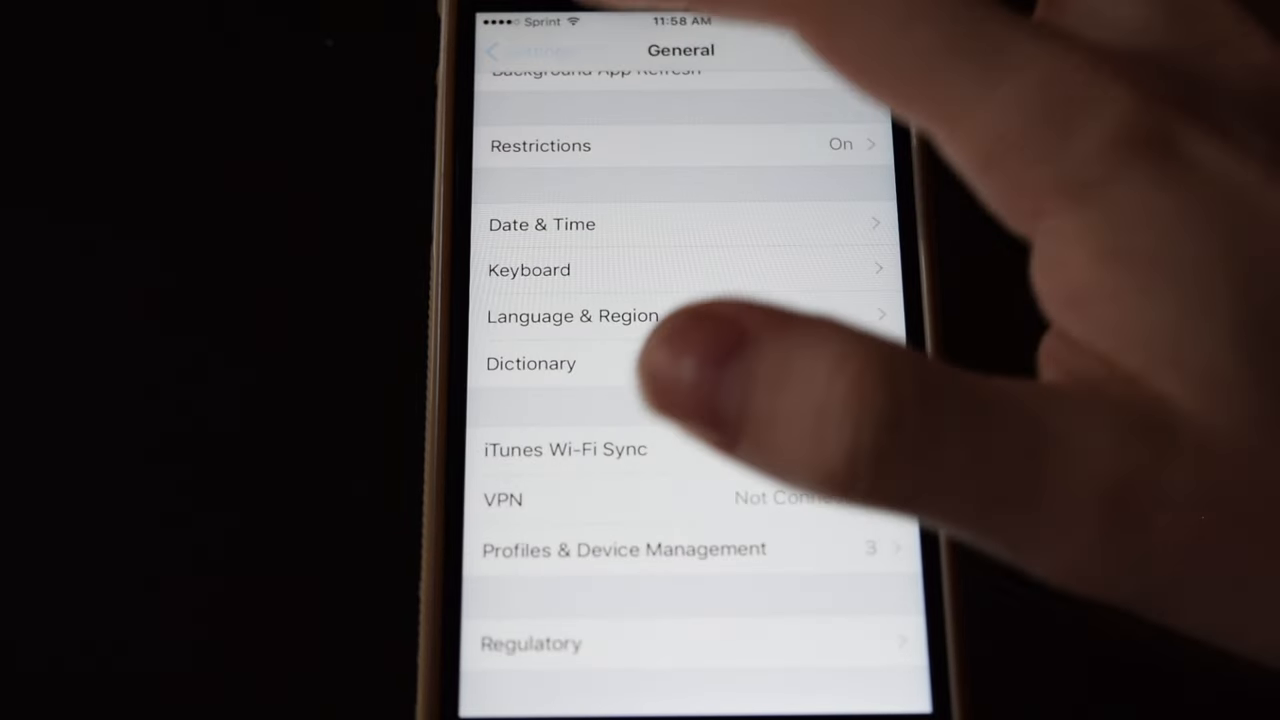
- In General > Profiles & Device Management, trust the SARL AUTO MOTO ECOLE METROPOLE developer so GBA4iOS is Verified
click(498, 50)
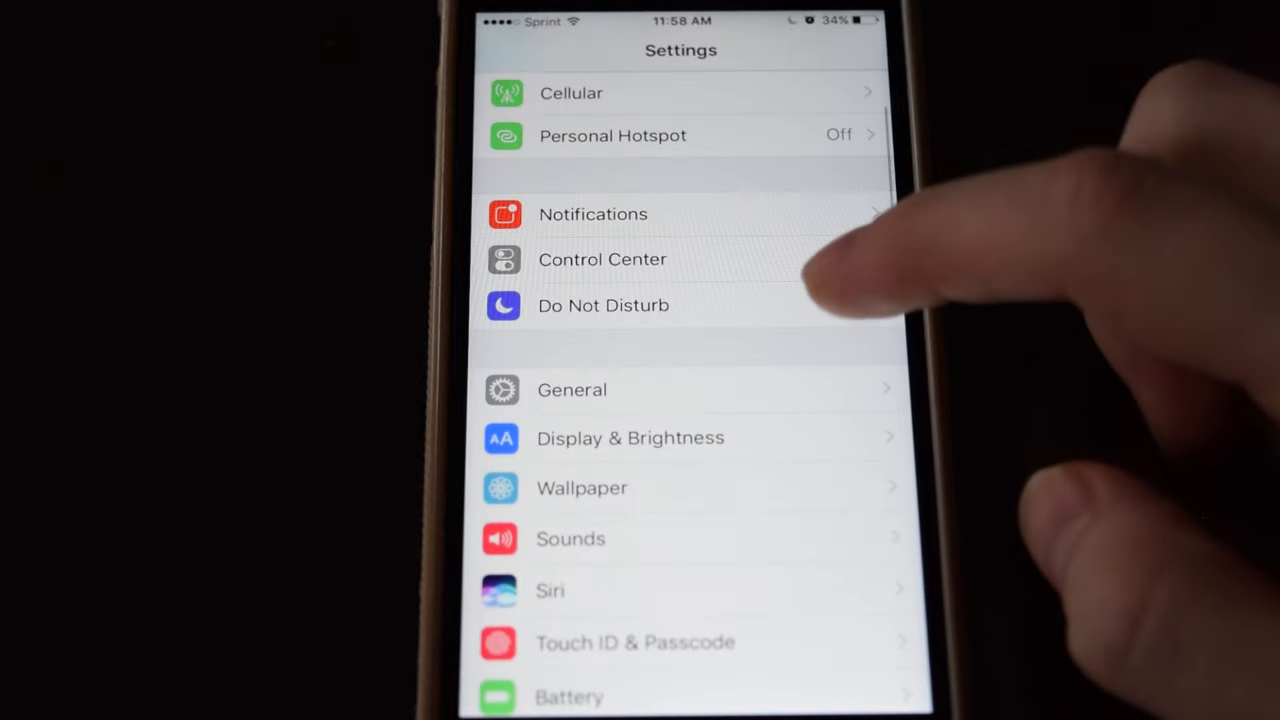
click(572, 388)
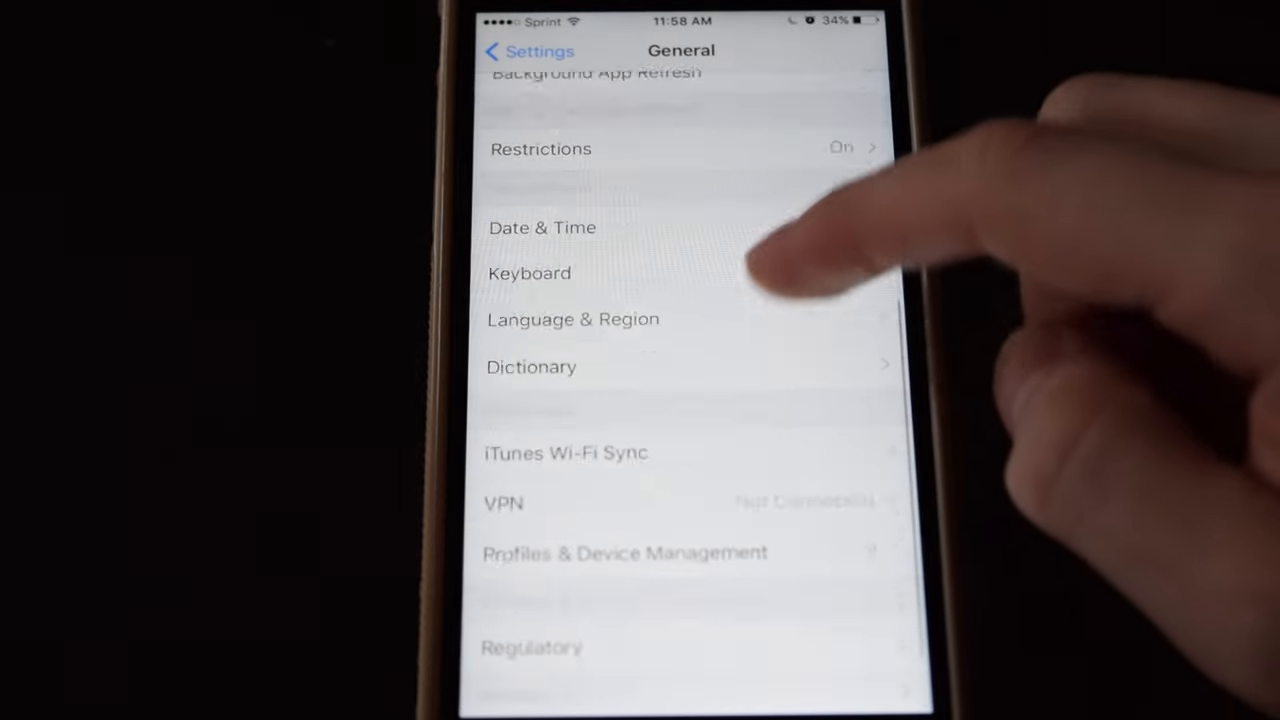
click(624, 552)
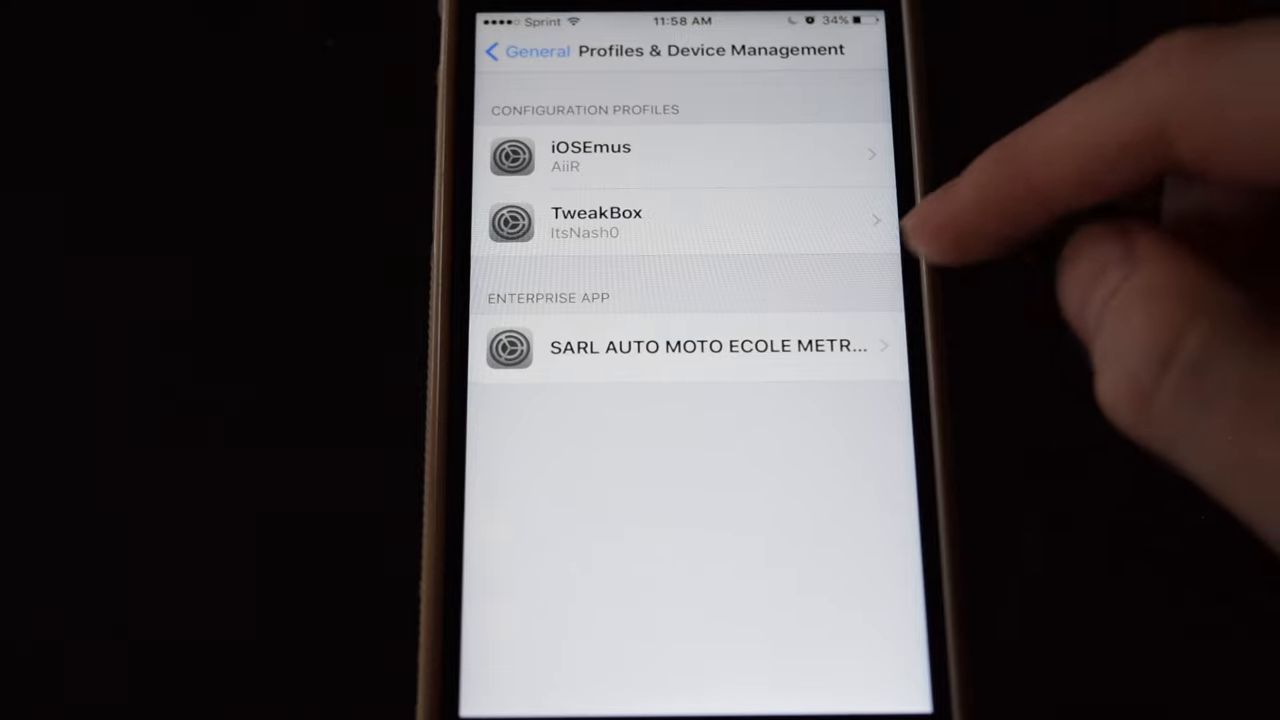
click(700, 346)
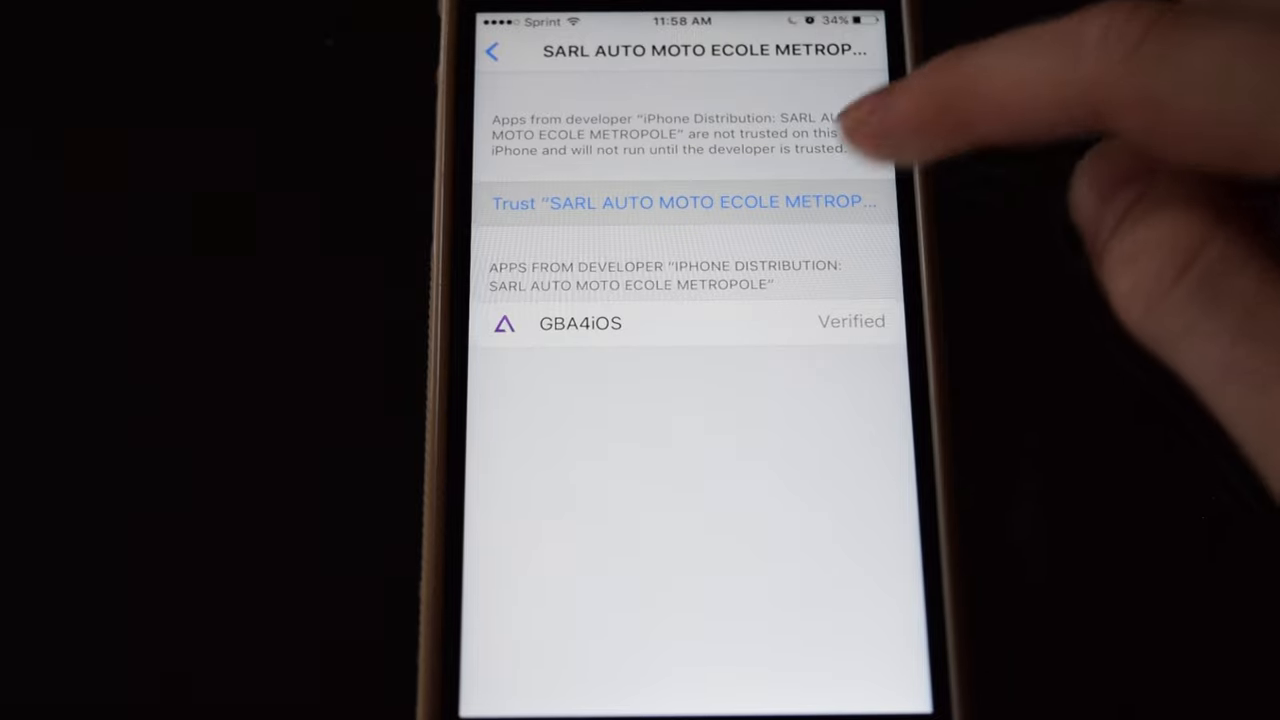
click(684, 202)
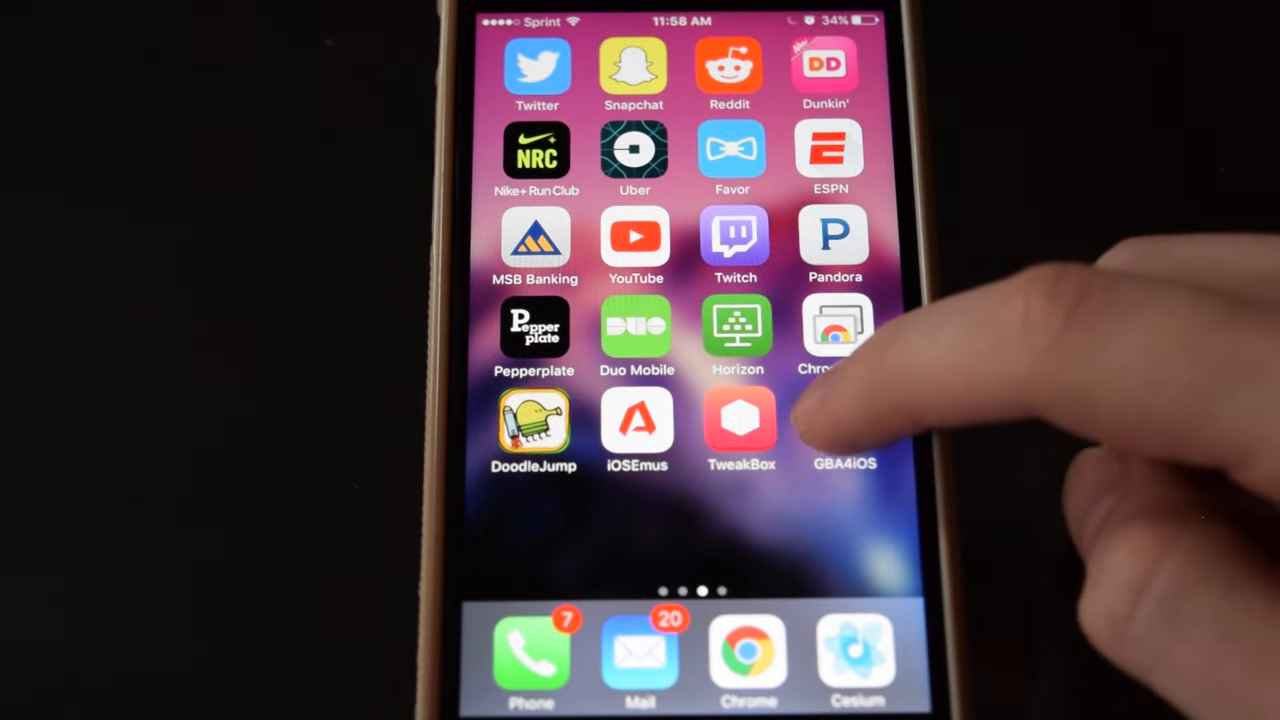
- Launch GBA4iOS, answer the notifications alert, search "free roms" and open the FreeROMs.com result
click(844, 430)
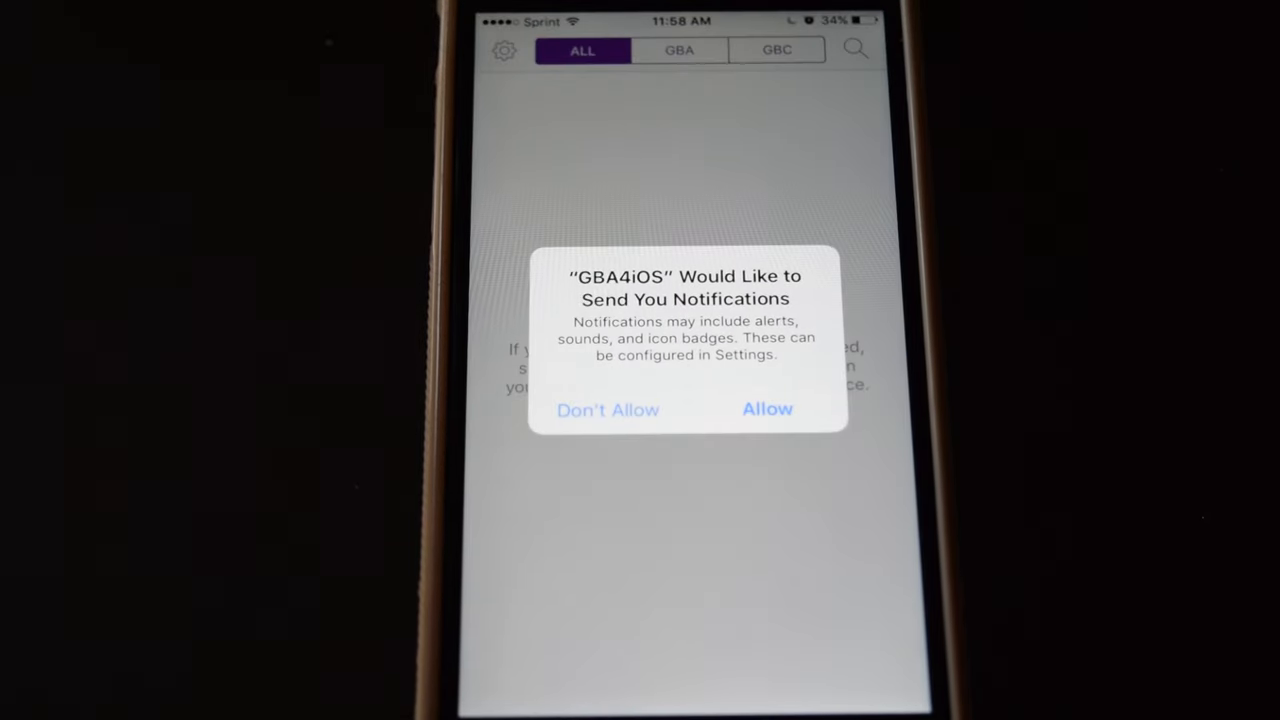
click(768, 408)
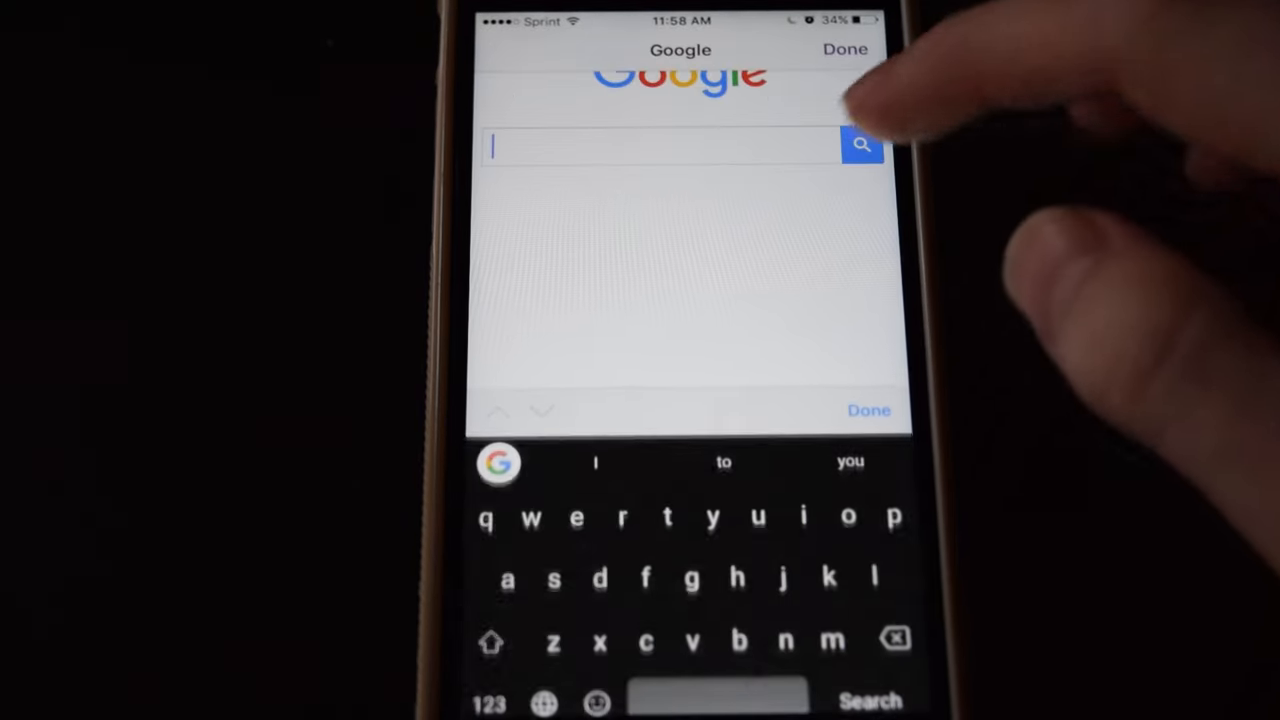
text(free roms)
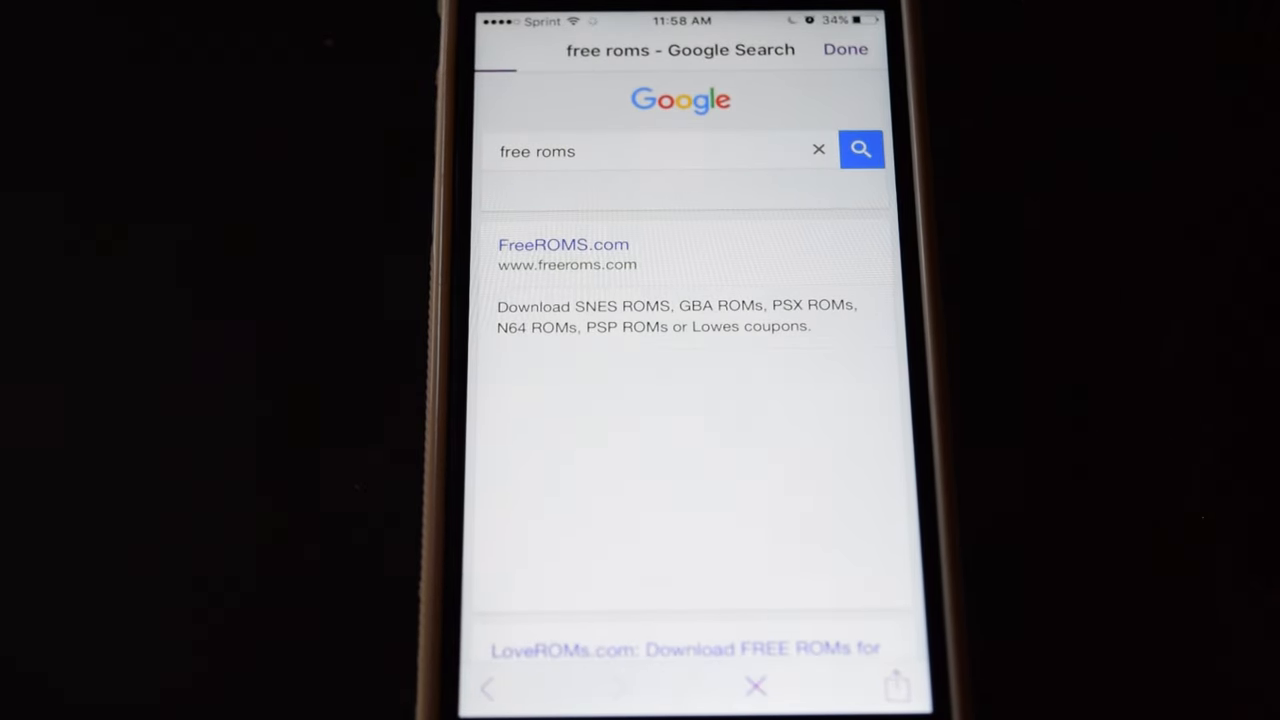
click(564, 244)
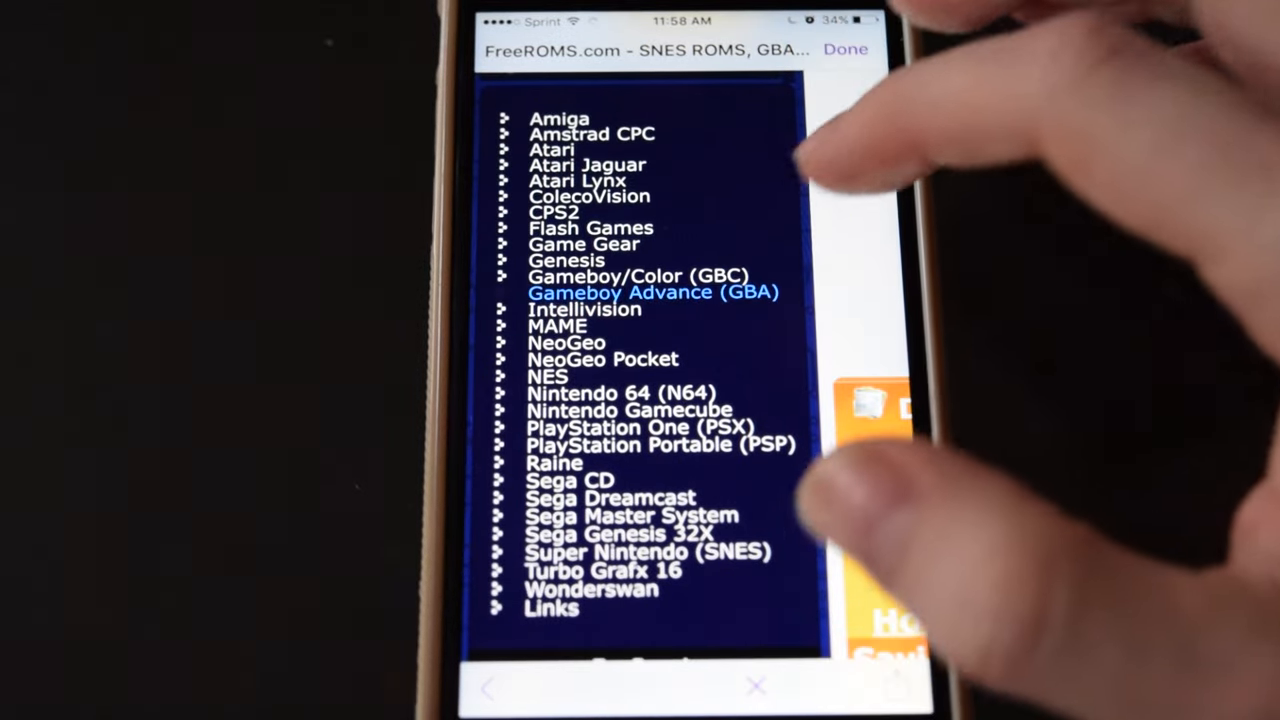
- From the Gameboy Advance list, download Pokemon: Ruby Version (V1.2) and save it under its suggested name
click(654, 292)
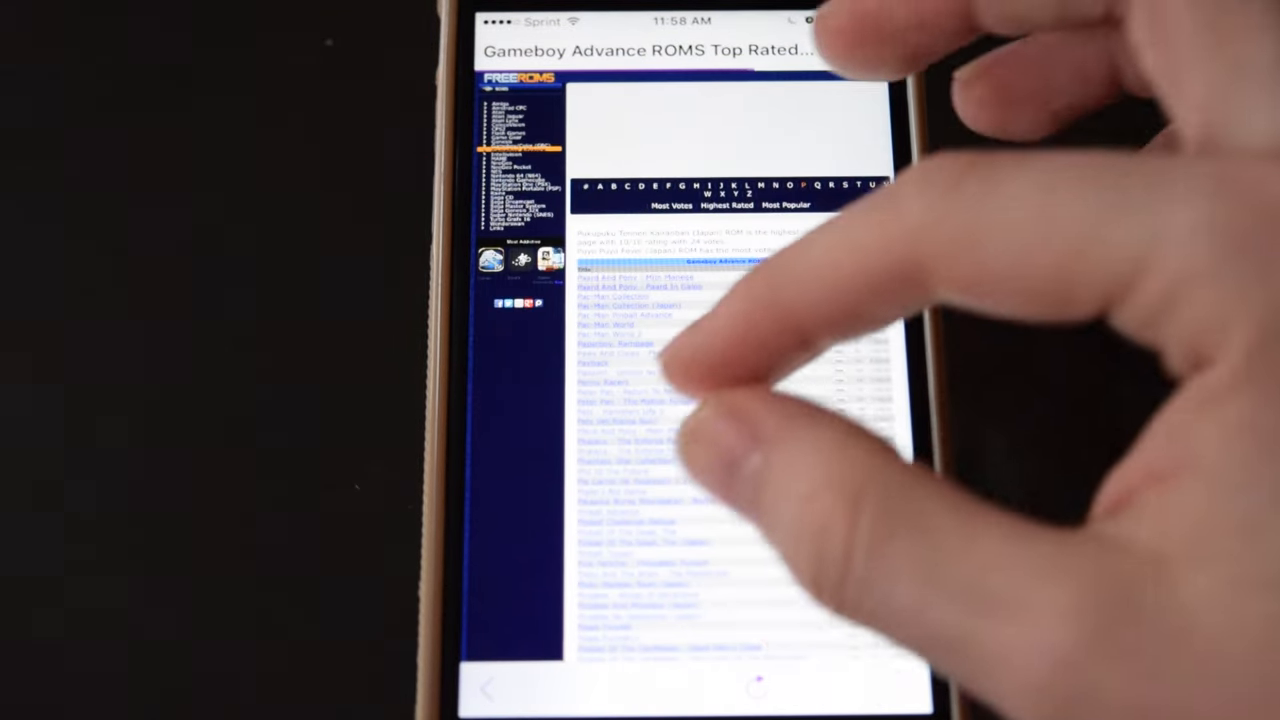
scroll(down, 3)
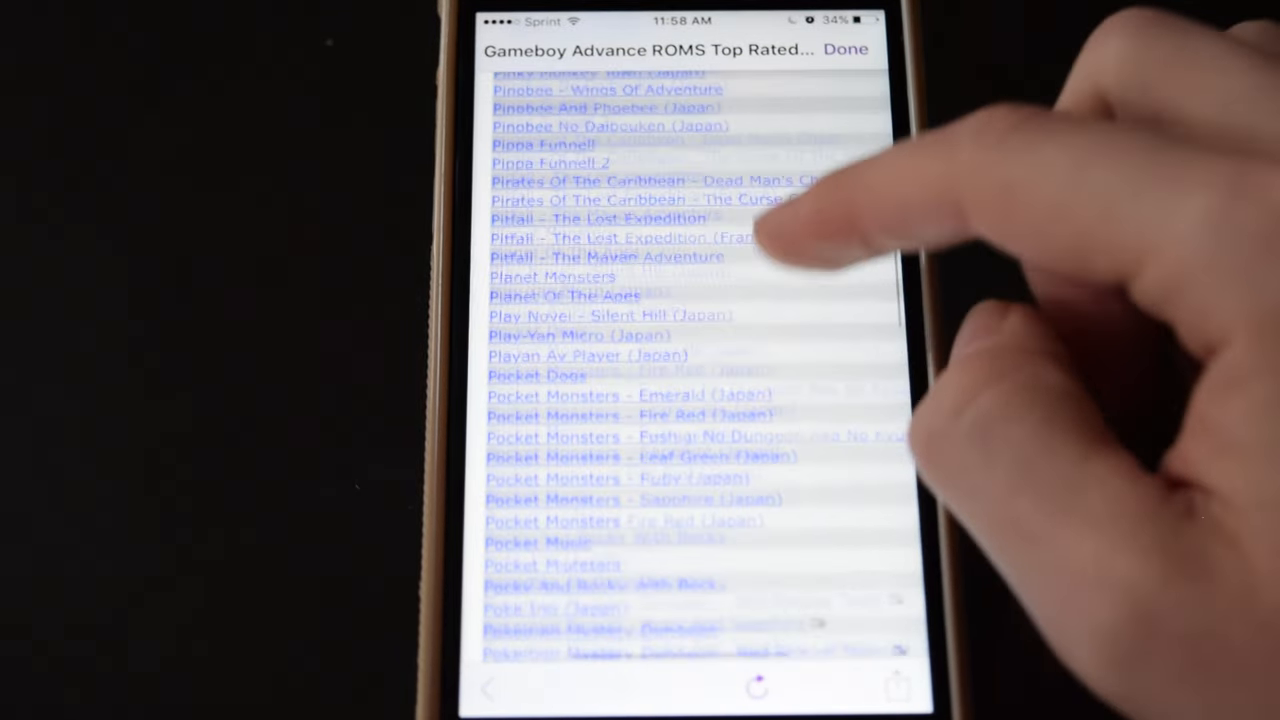
scroll(down, 3)
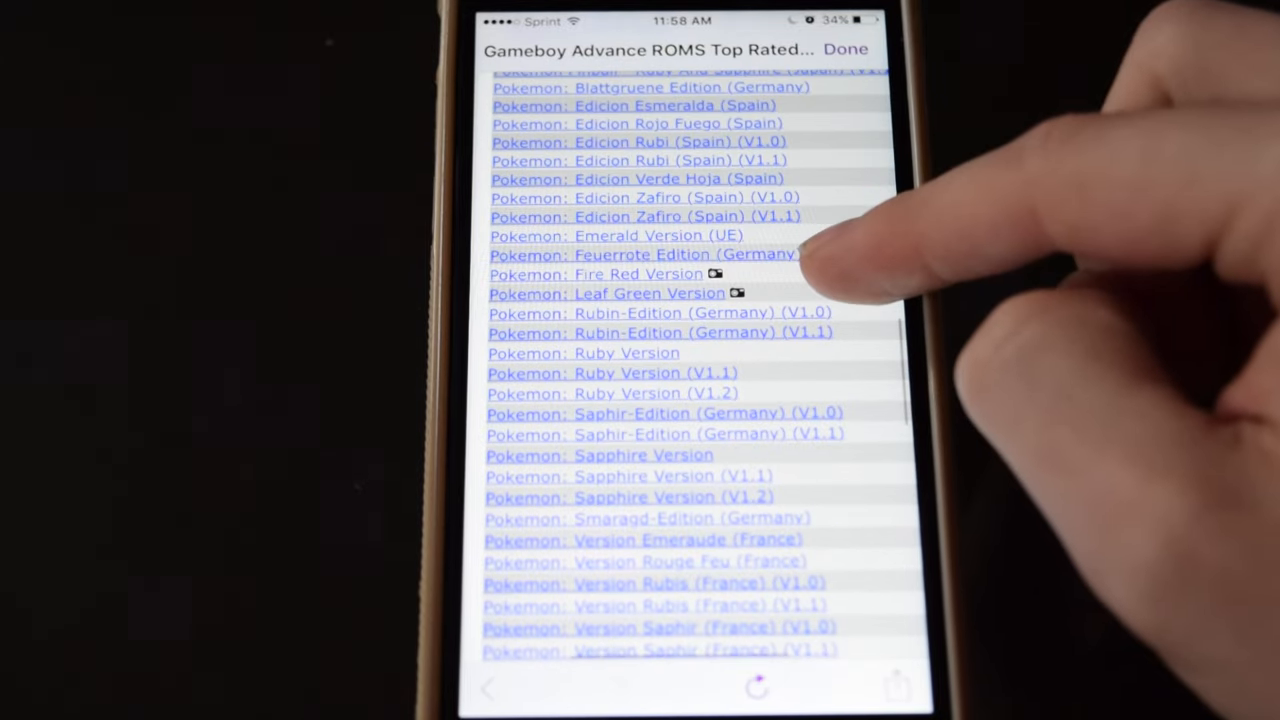
scroll(down, 3)
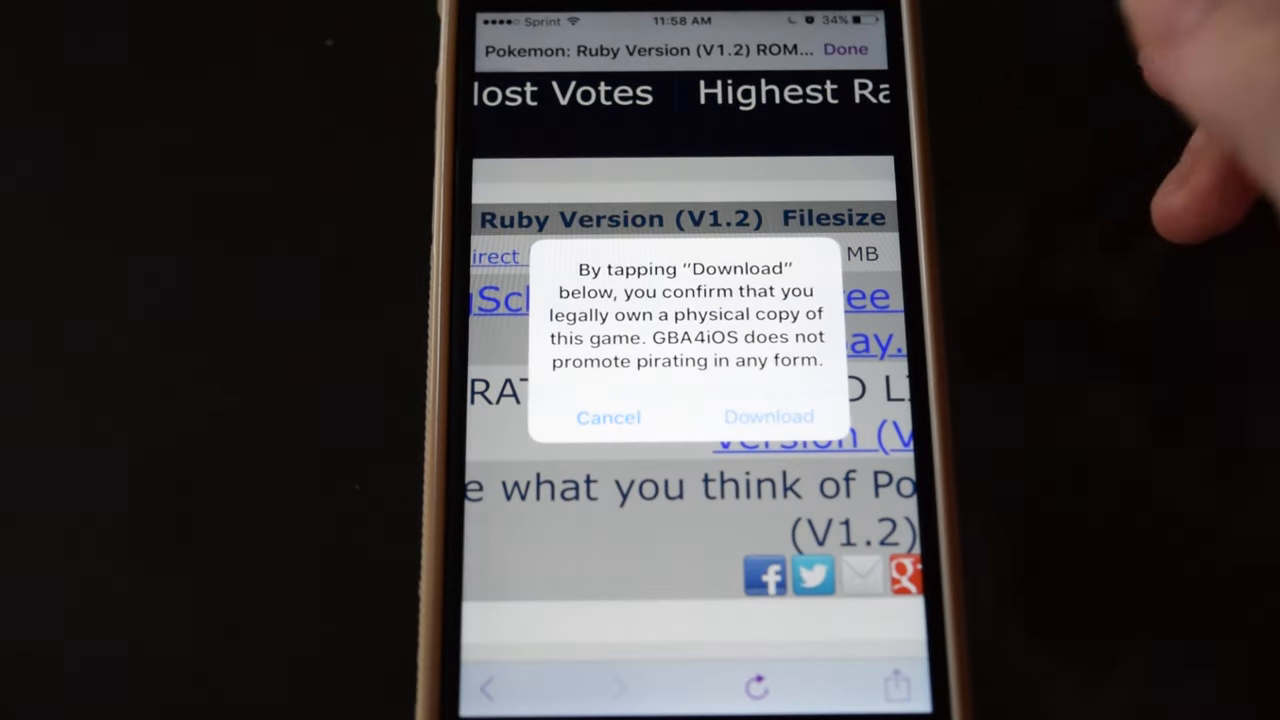
click(768, 418)
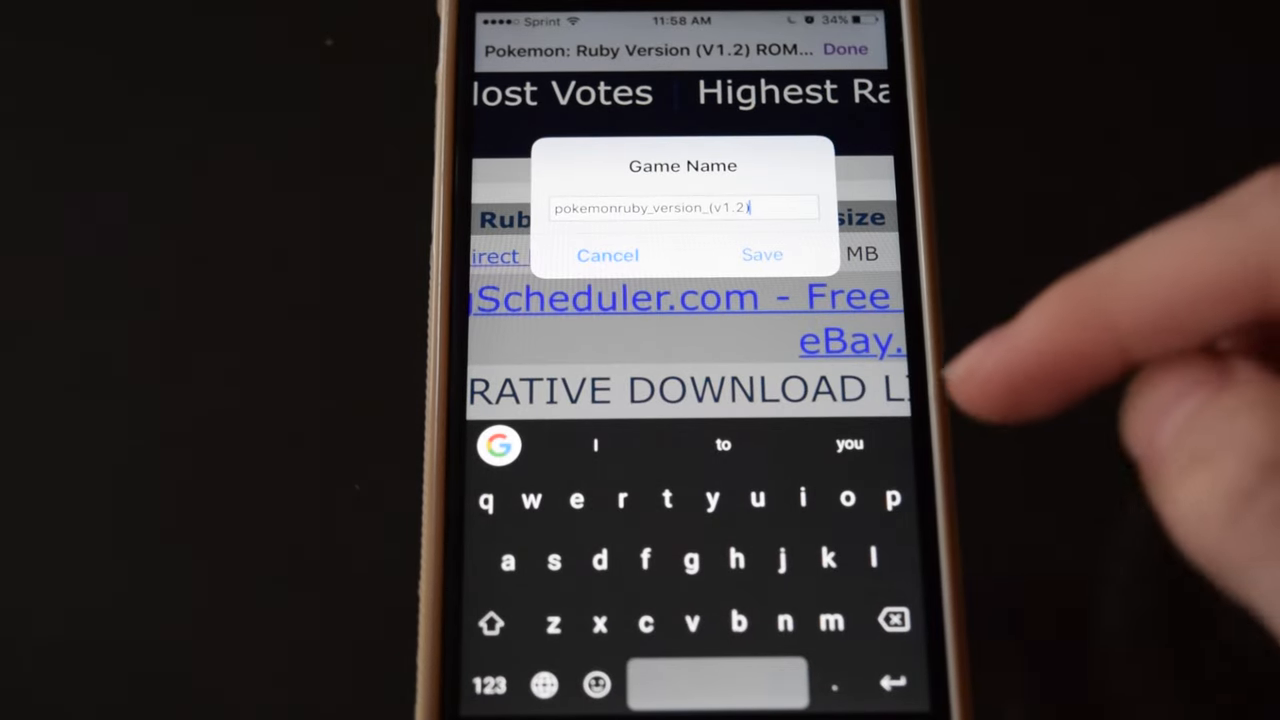
click(762, 254)
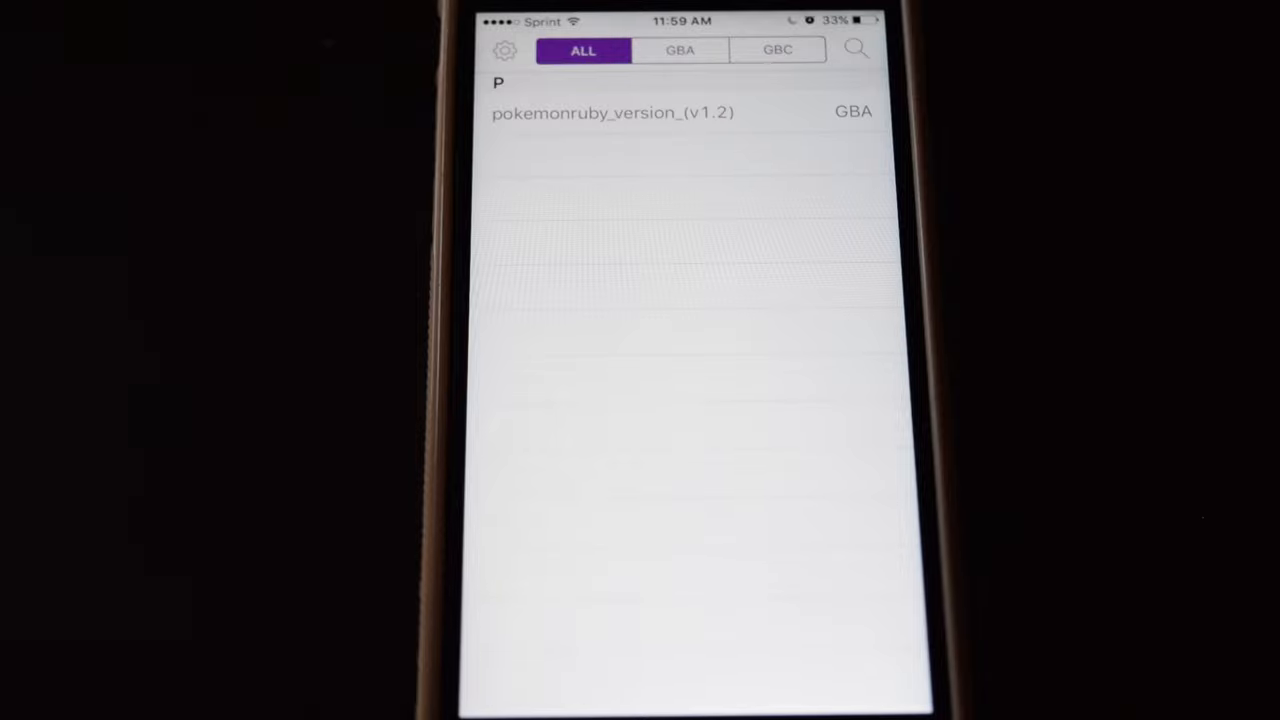
- Launch pokemonruby_version_(v1.2) and press A through the copyright notice and Pokémon logo intro
click(612, 112)
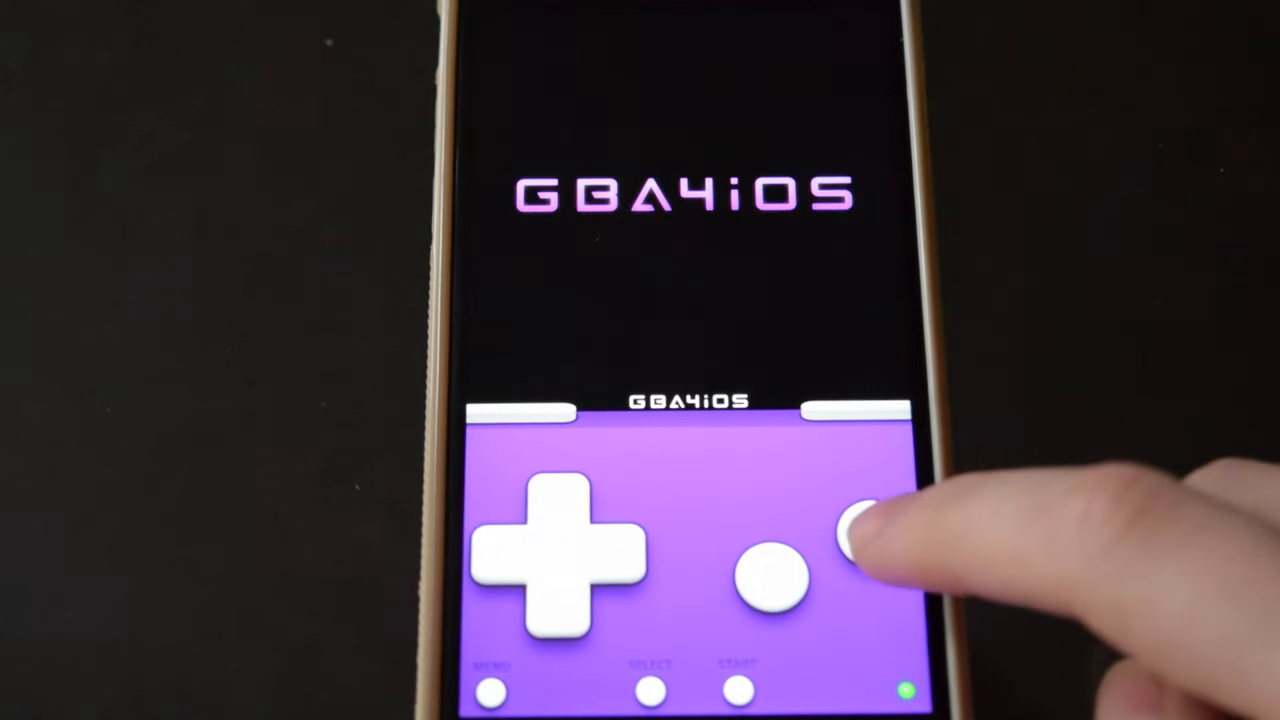
click(870, 540)
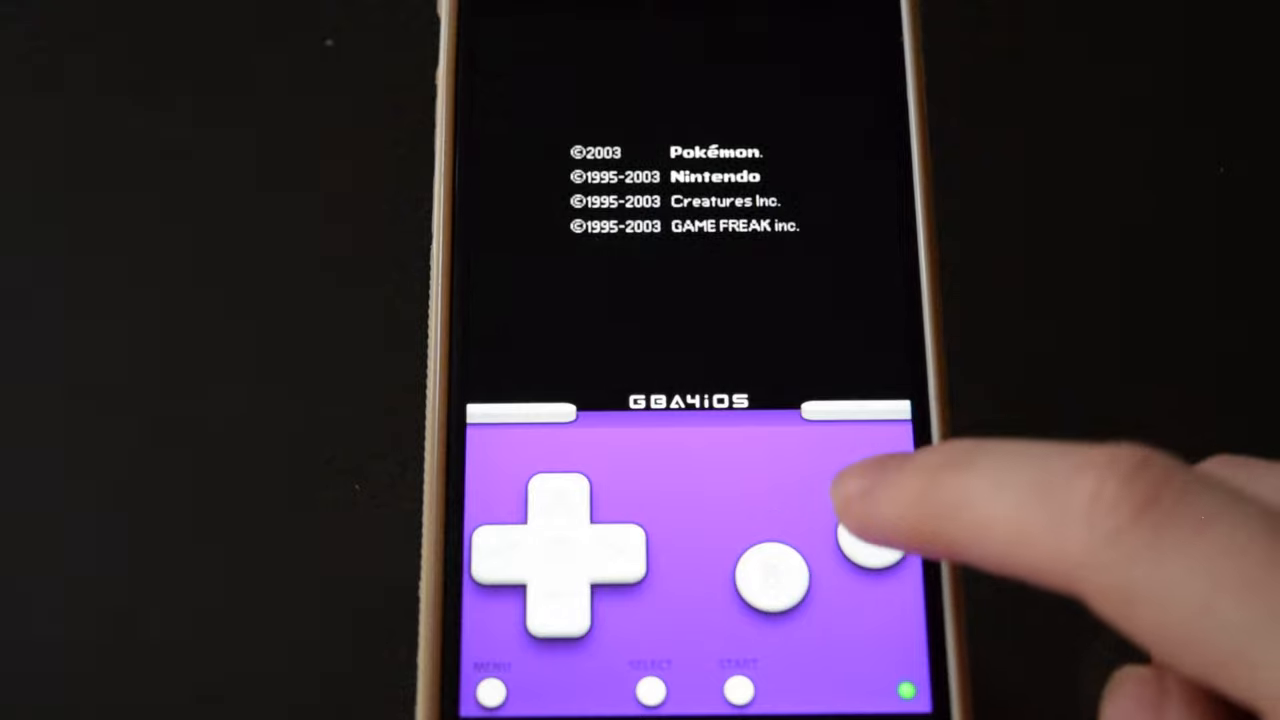
click(876, 536)
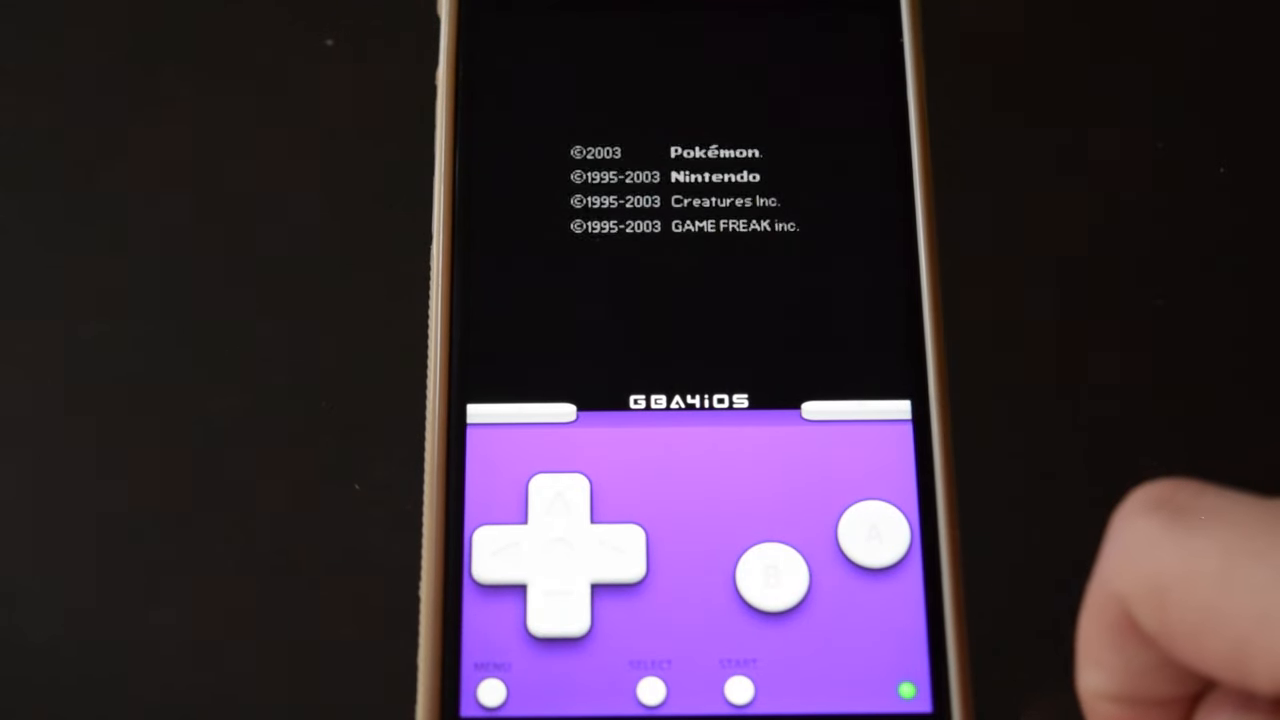
click(876, 540)
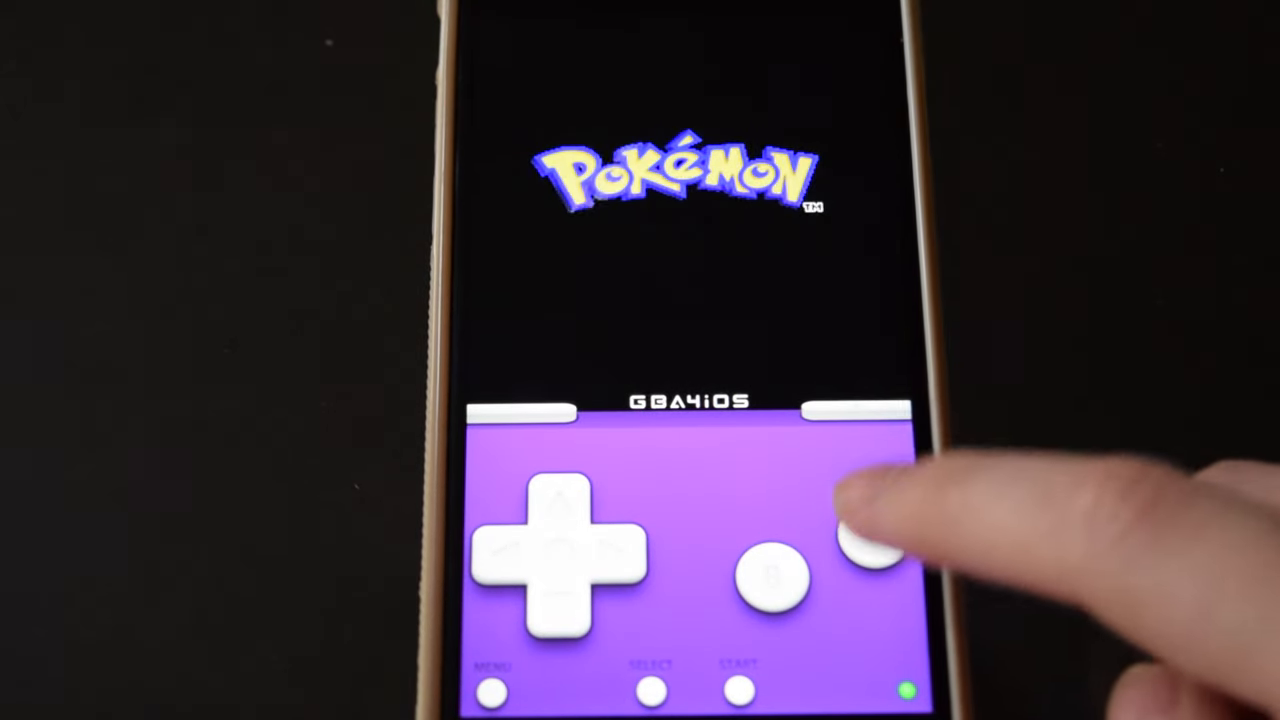
click(876, 544)
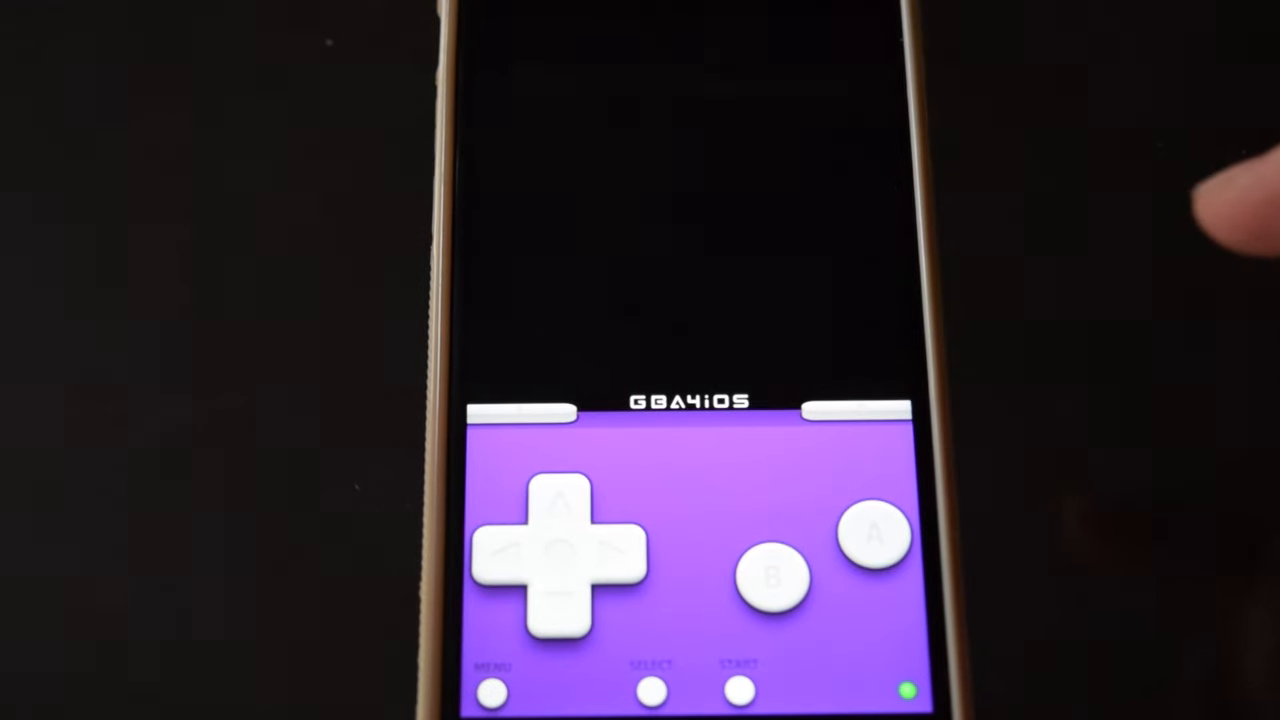